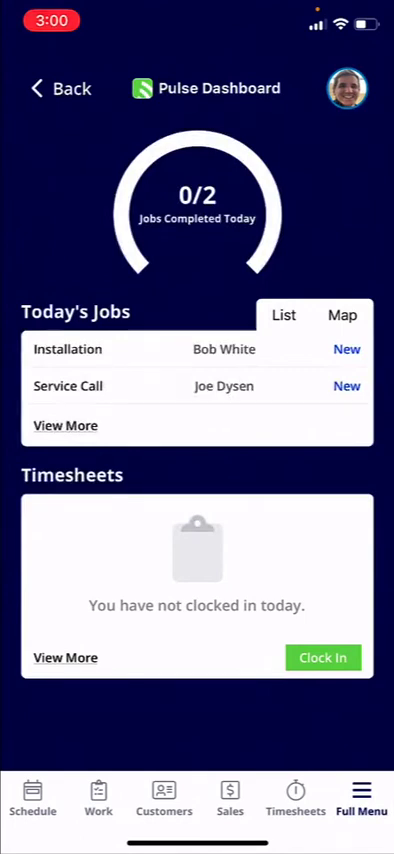
Step: Open My Schedule in list view from the Pulse Dashboard
click(33, 797)
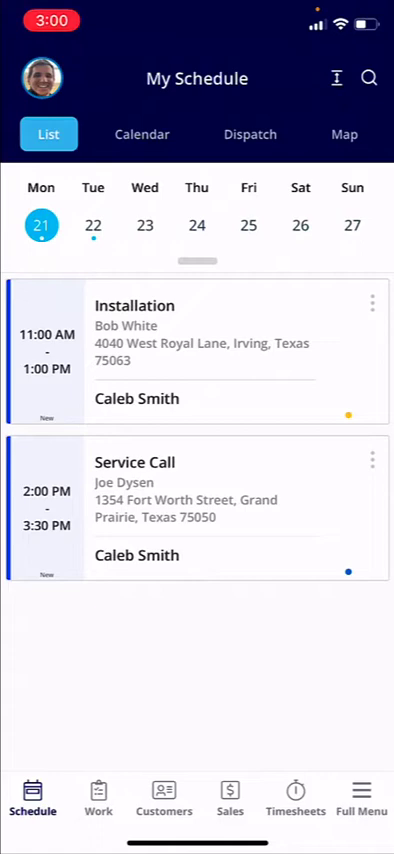
click(371, 77)
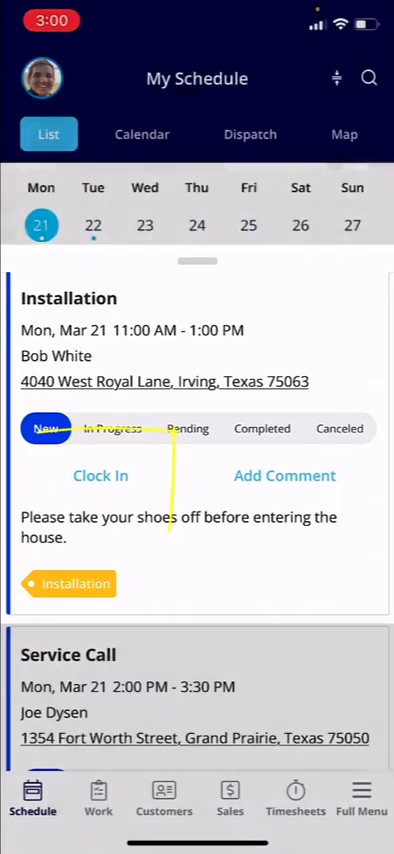
Step: Clock in to the Installation job and save the 3:01 PM clock-in
click(100, 475)
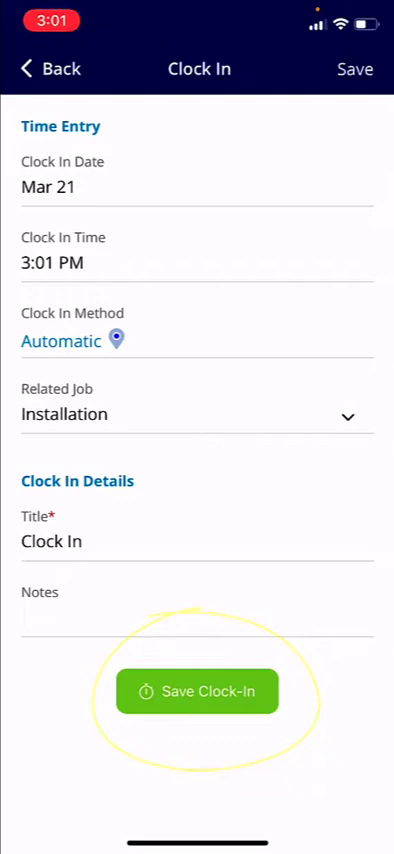
click(197, 691)
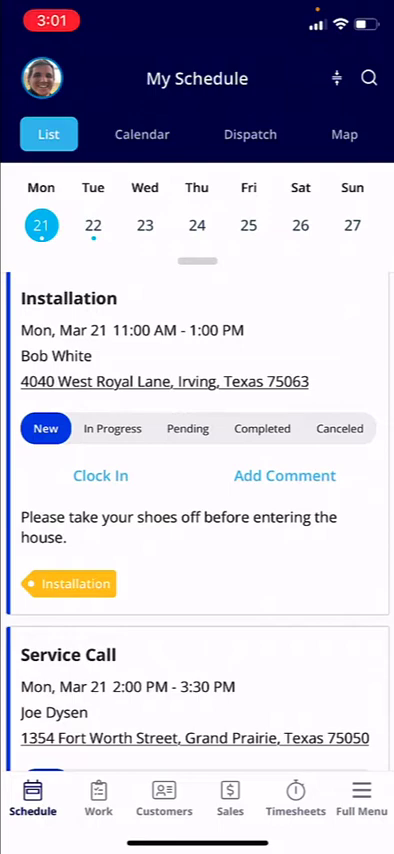
click(197, 298)
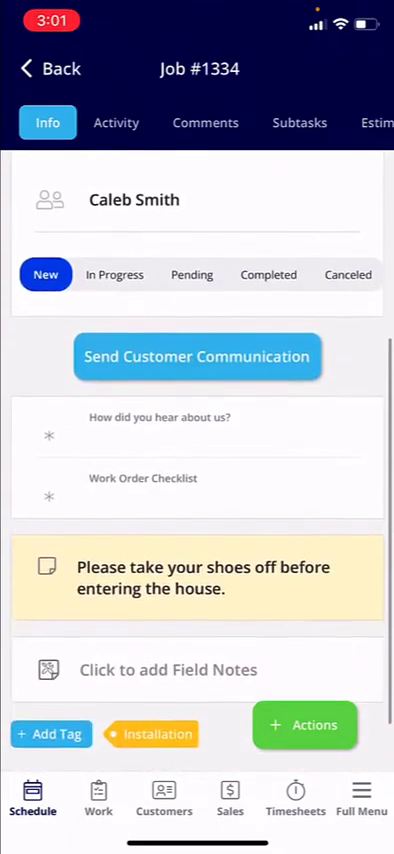
scroll(down, 3)
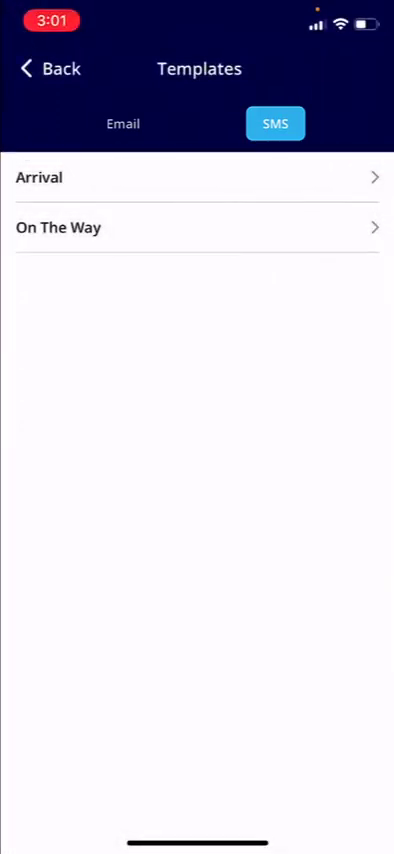
click(197, 177)
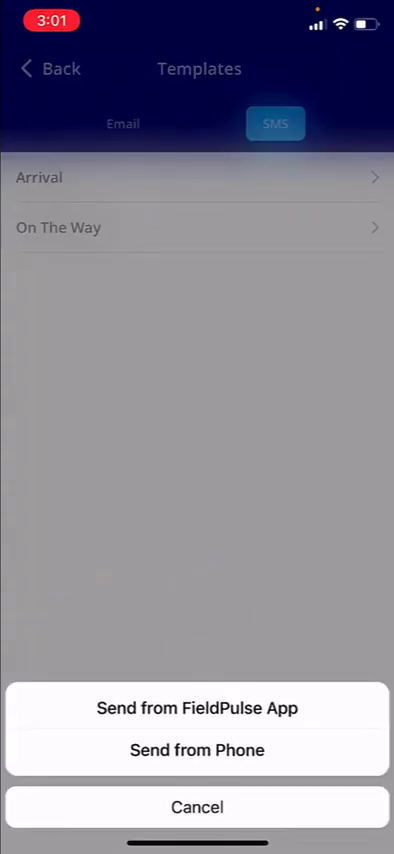
click(197, 807)
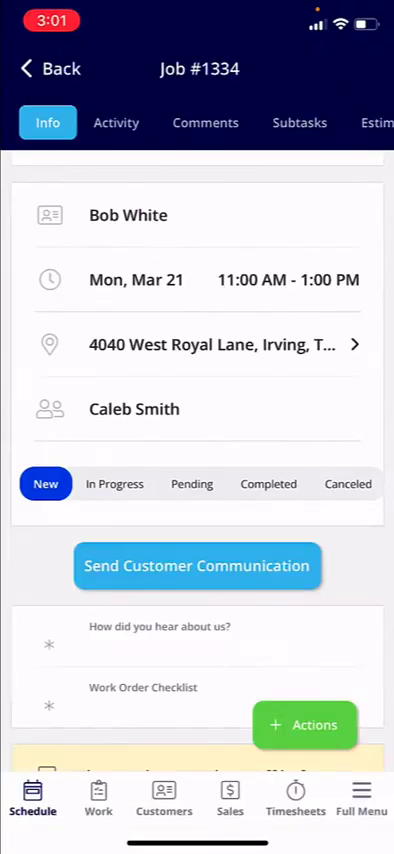
Step: Scroll through job #1334's Info page and confirm the Subtasks list is empty
scroll(down, 3)
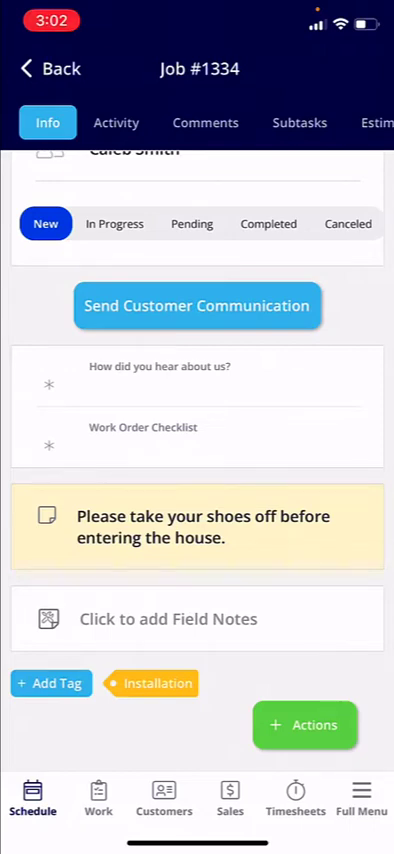
scroll(down, 3)
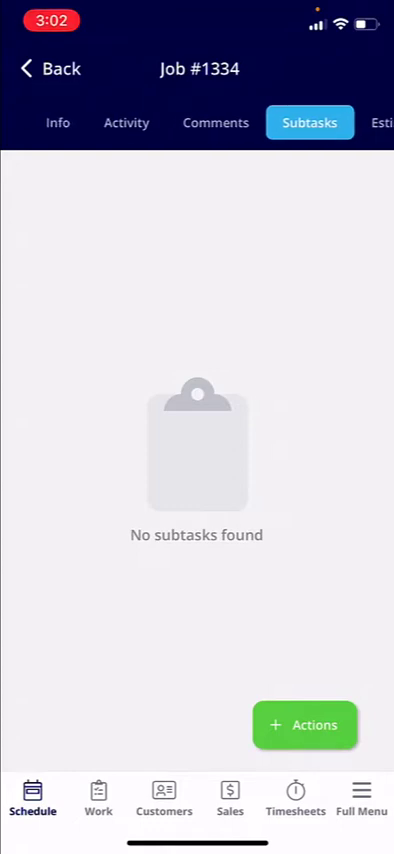
Step: Change job #1334 from New to In Progress on the Info tab
click(57, 122)
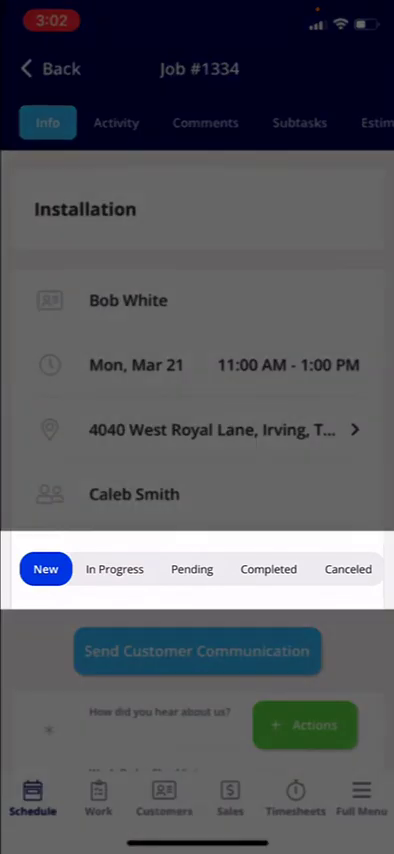
click(114, 569)
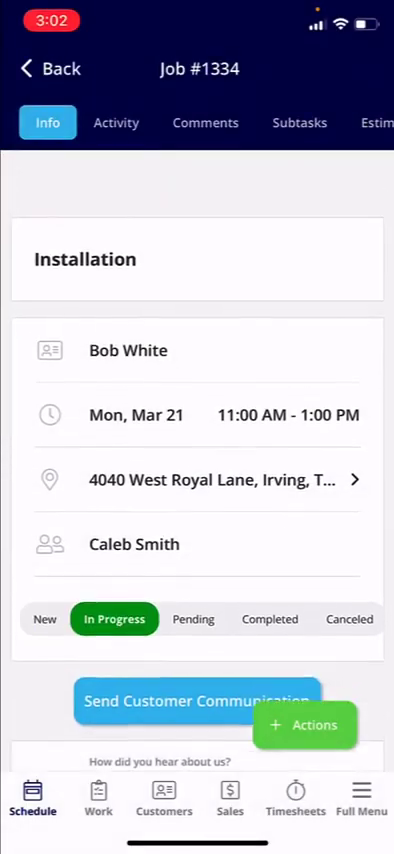
scroll(down, 3)
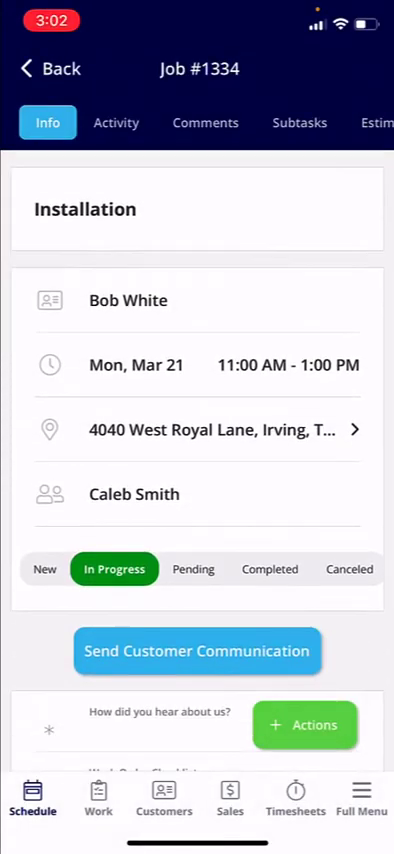
scroll(down, 3)
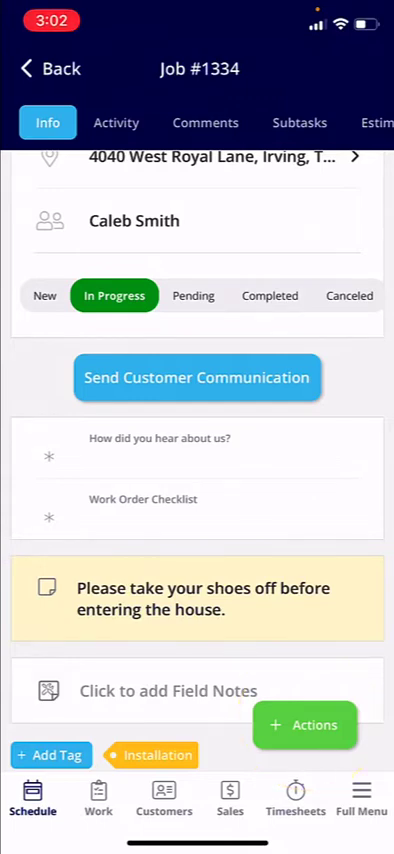
Step: Add the field note "Entered in notes about the job." after closing Attach File/Photo
click(305, 725)
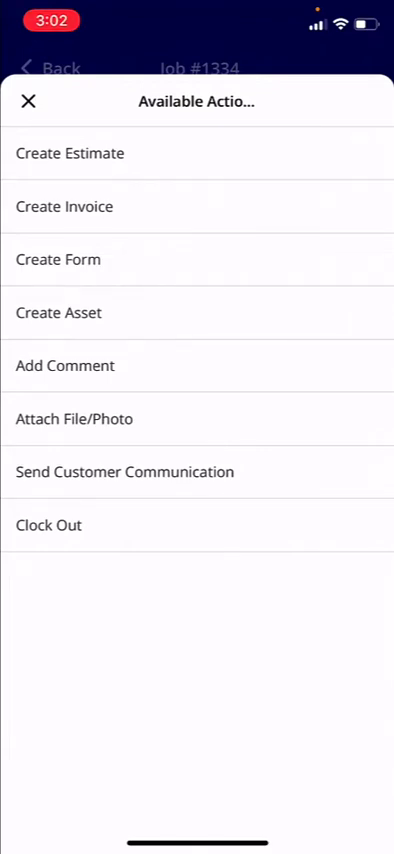
click(74, 418)
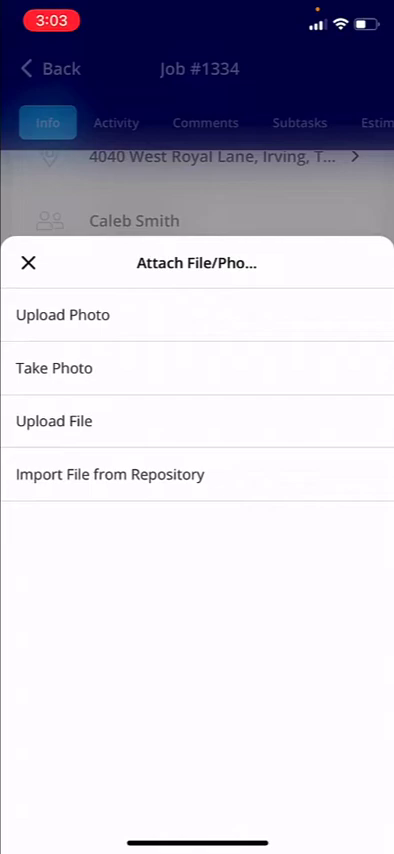
click(30, 263)
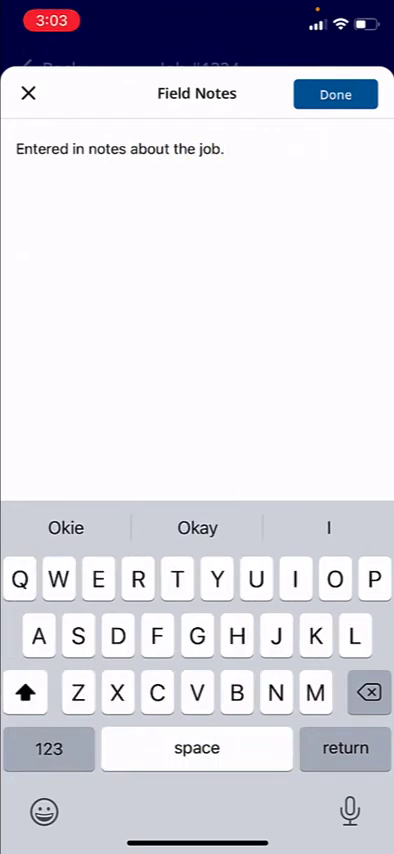
Step: Save the field notes and switch job #1334's status to Completed
click(335, 93)
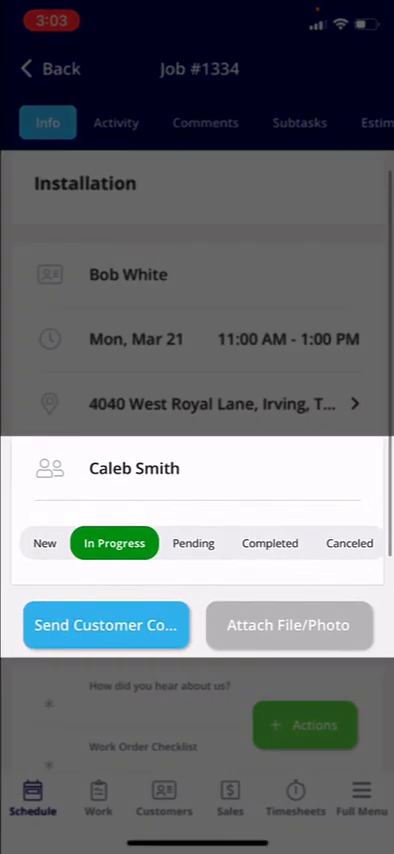
click(268, 543)
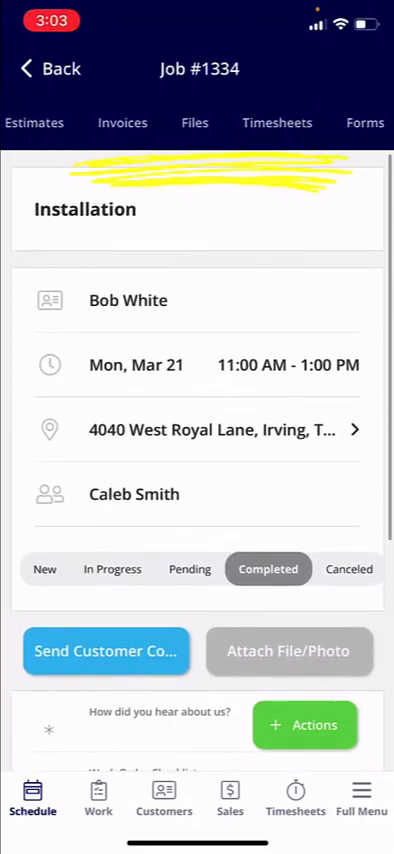
Step: Review the 3:01–3:03 PM timesheet and open the Clock Out form
click(276, 123)
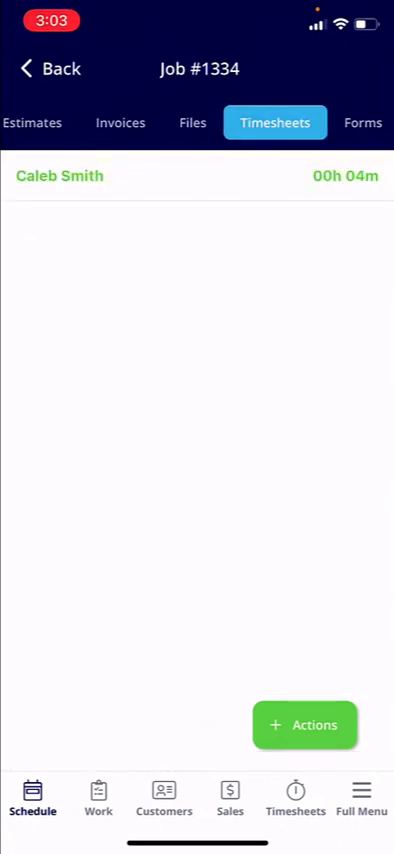
click(305, 725)
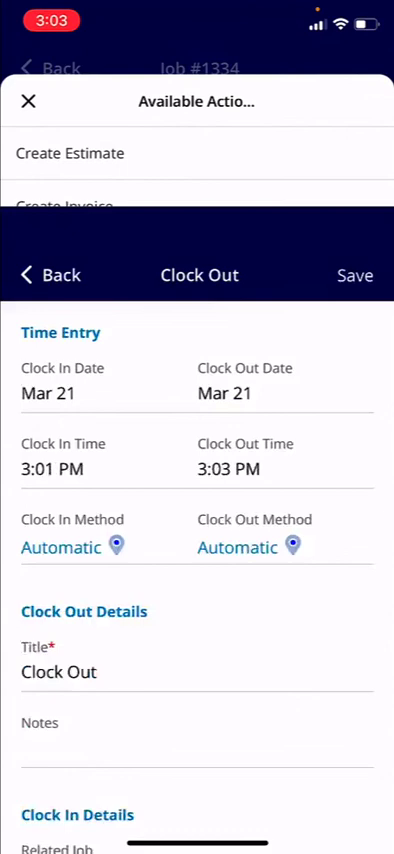